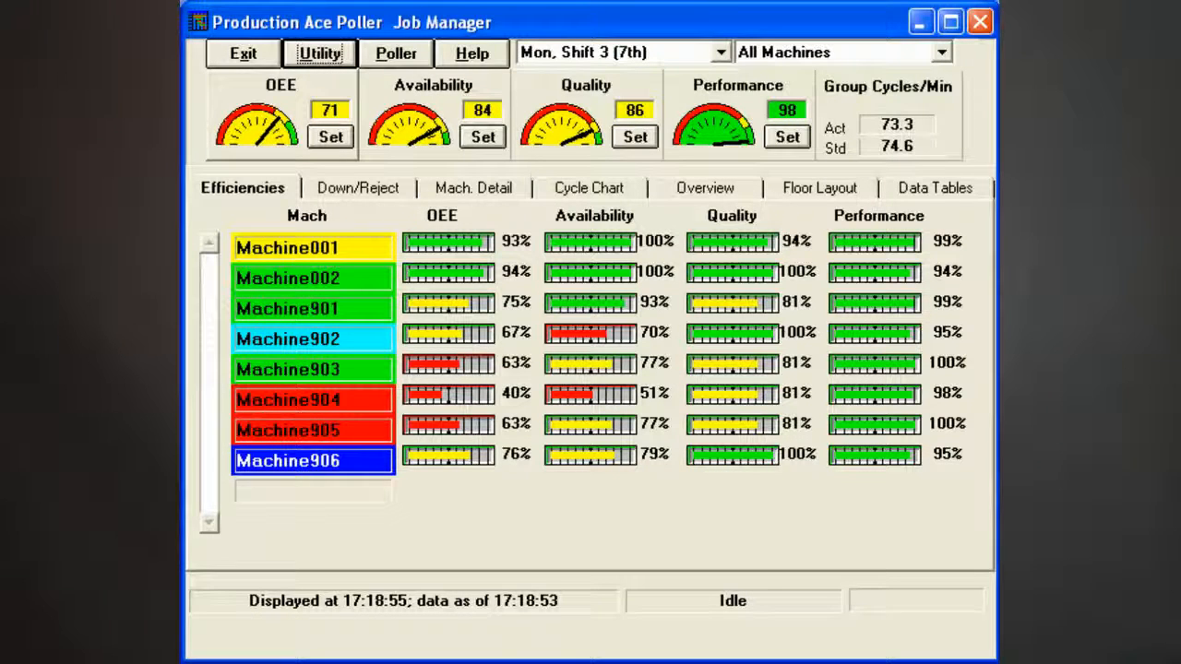
- Browse Machine002, Machine904, Machine001 and Machine906 in the efficiency list, then show the Production table
left_click(312, 278)
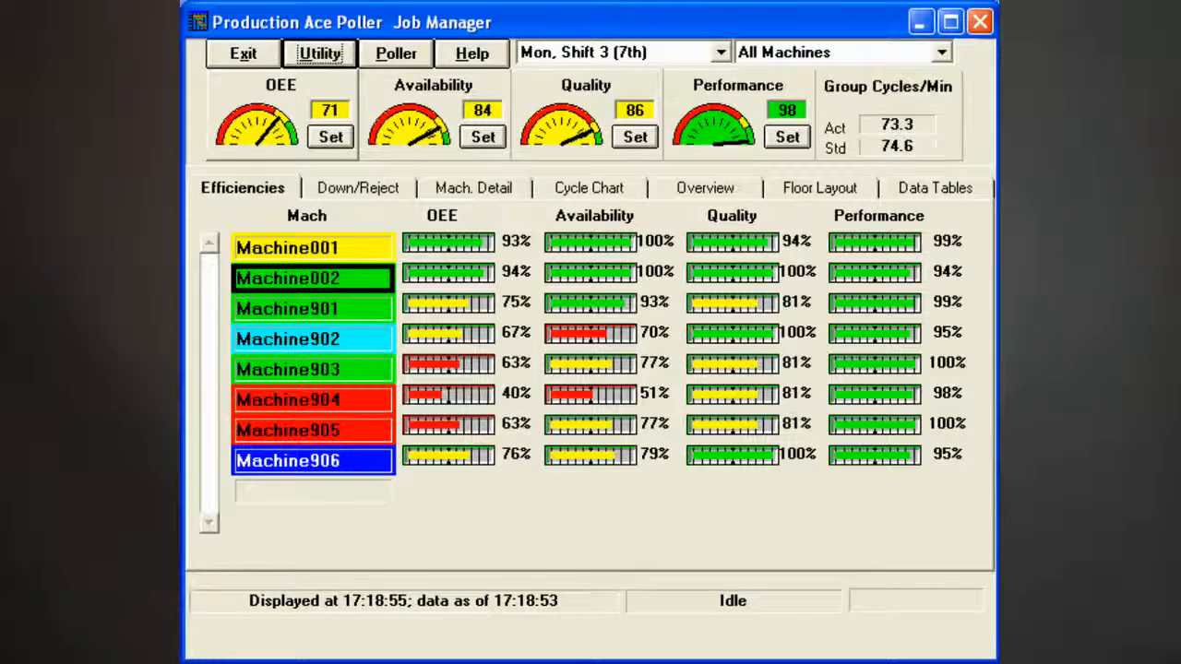
left_click(312, 399)
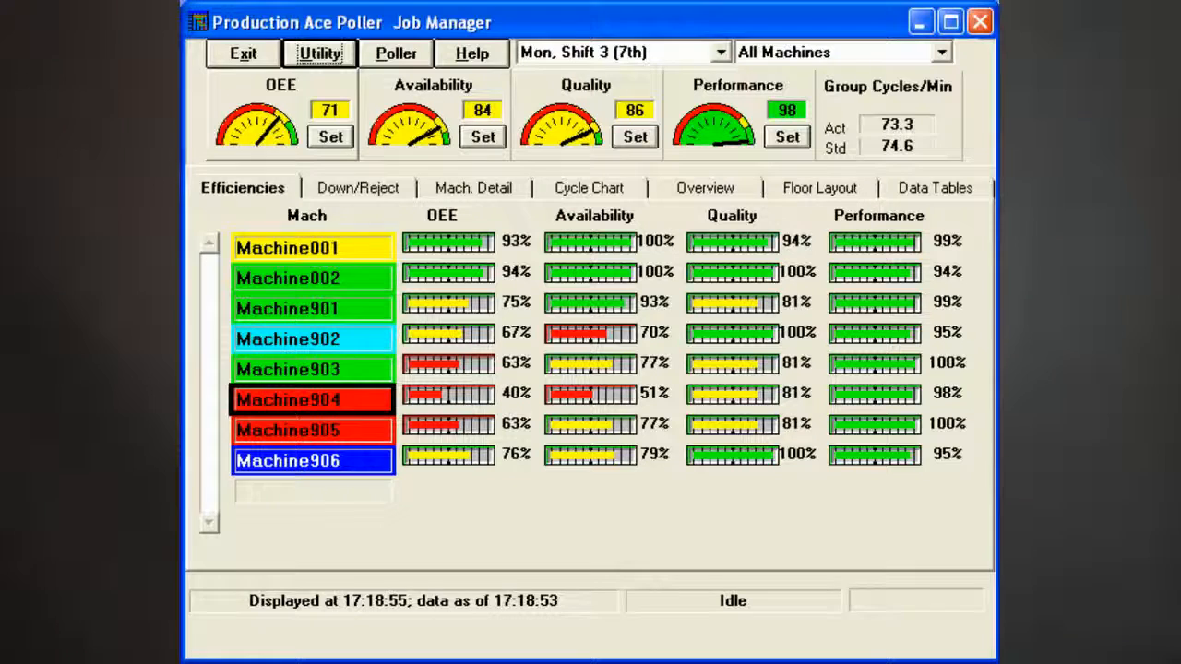
left_click(312, 247)
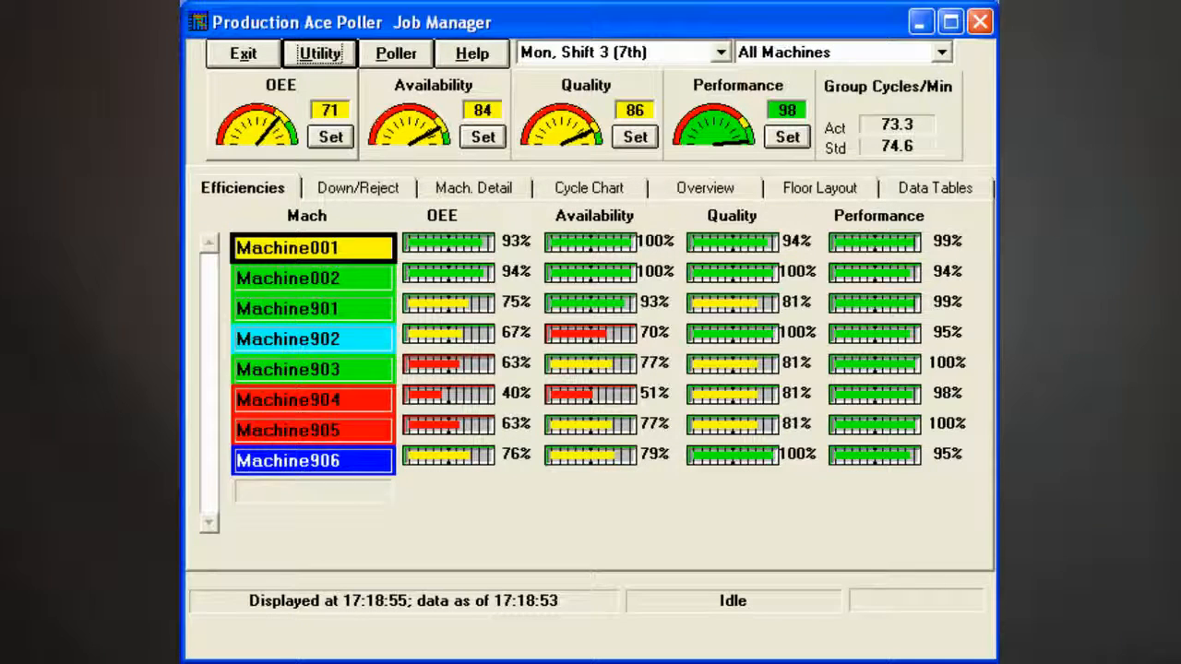
left_click(312, 338)
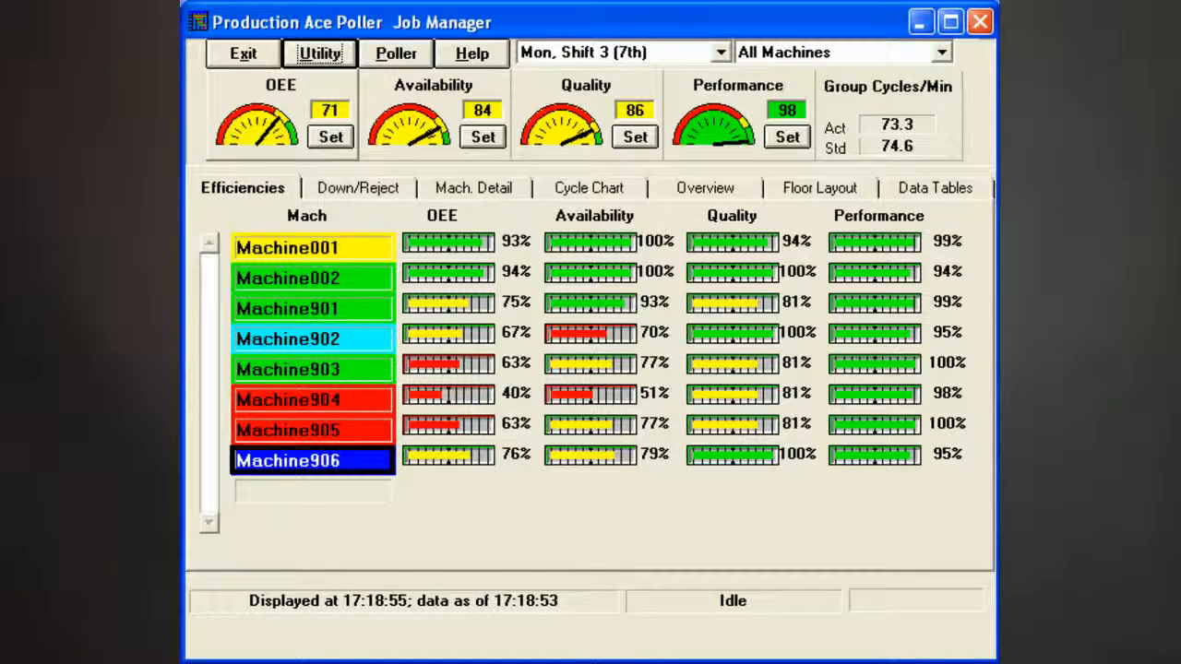
left_click(934, 187)
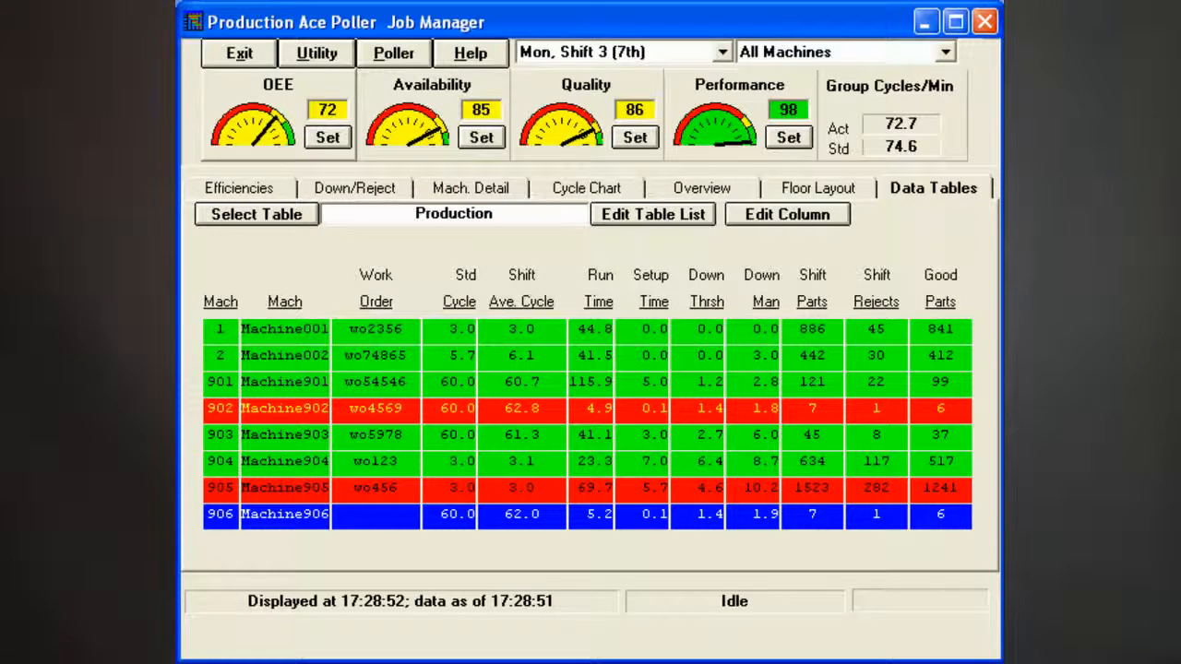
- Show Machine001's downtime reasons and reject counts on the Down/Reject tab
left_click(356, 188)
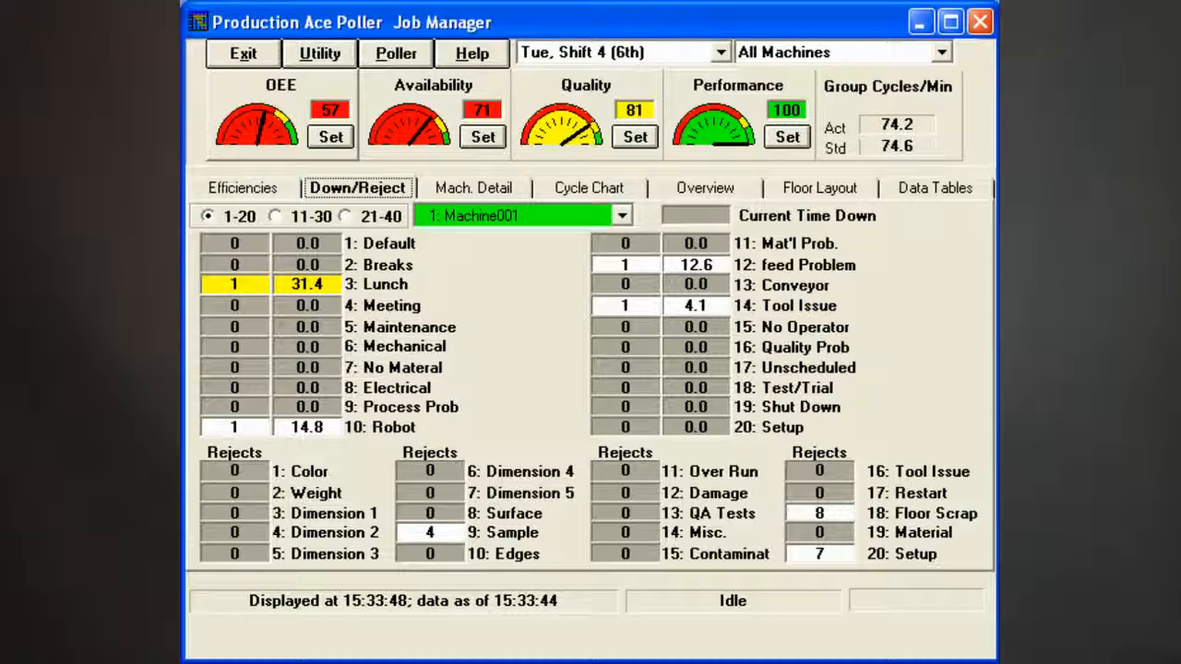
- View Machine001's detail figures and open the June 5, 2013 Cycle Time History chart
left_click(474, 188)
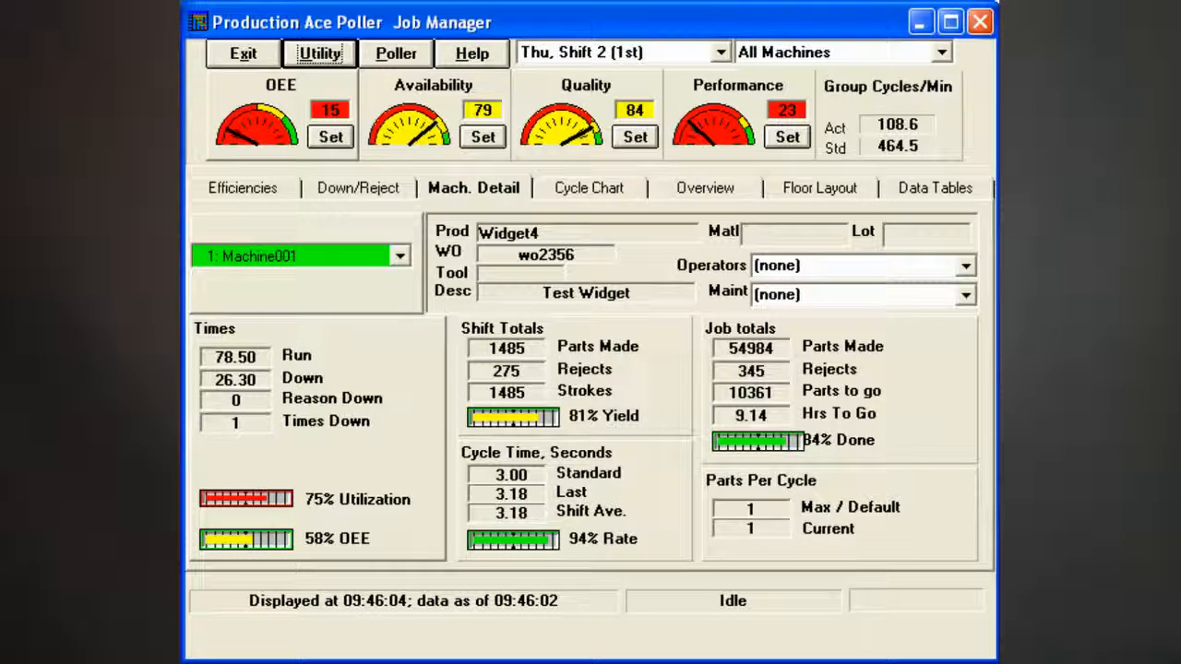
left_click(591, 188)
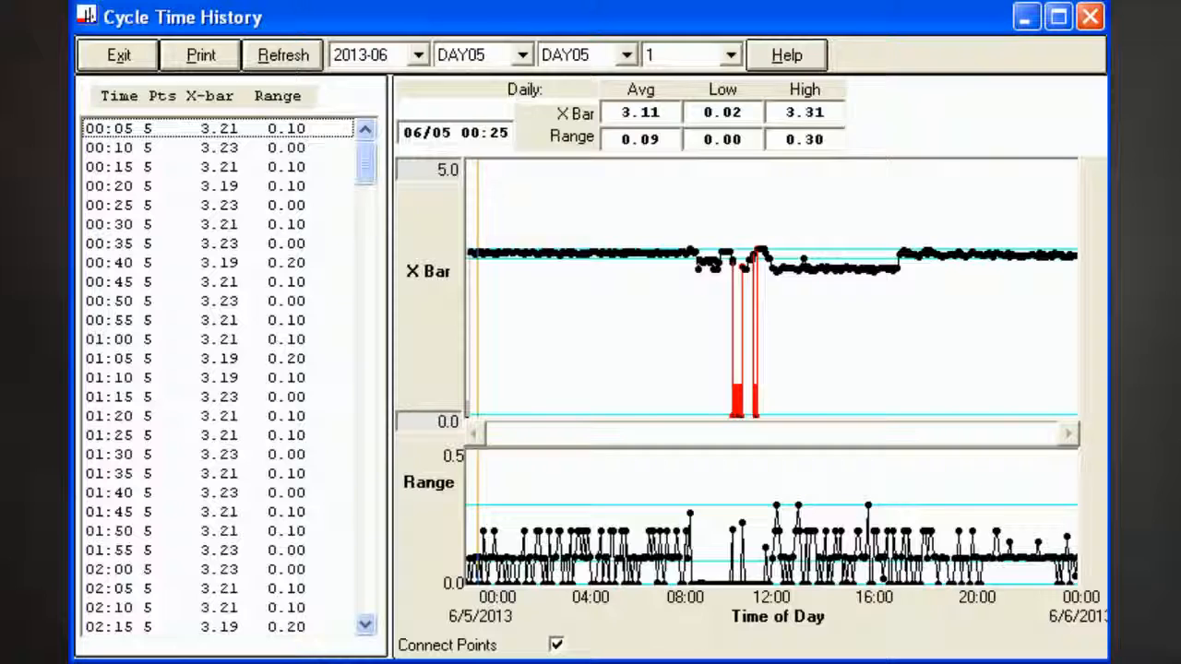